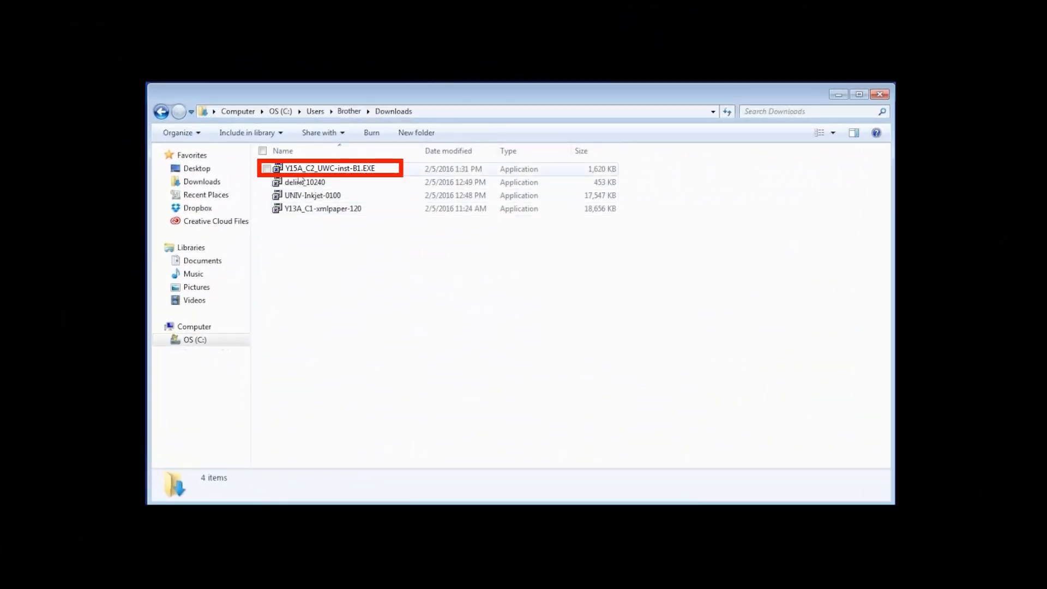
- Launch Y15A_C2_UWC-inst-B1.EXE, keep English, accept the license and choose Local Connection (USB)
{"action": "double_click", "coordinate": [331, 169]}
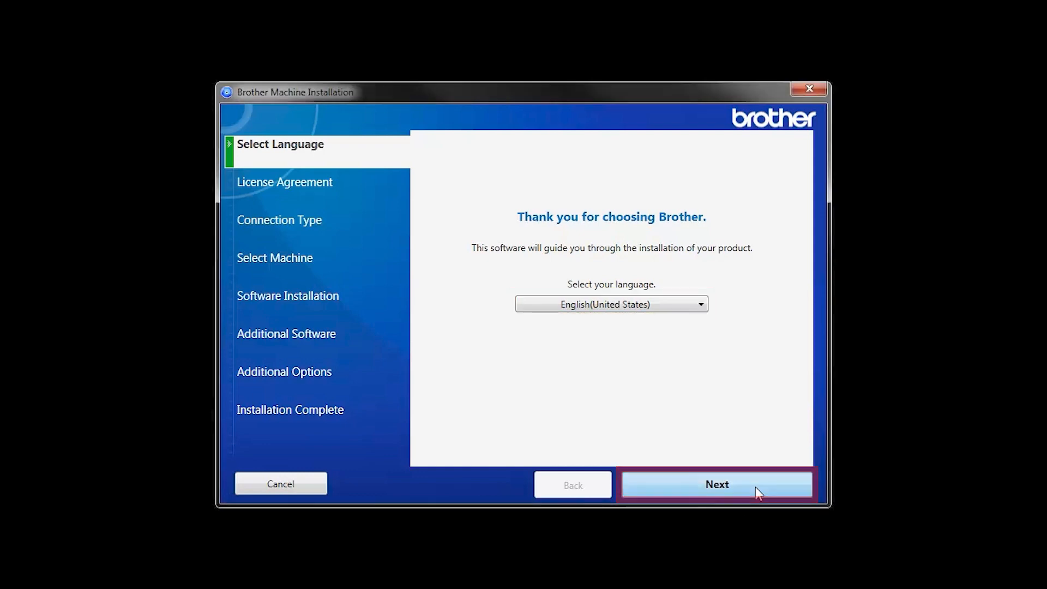
{"action": "left_click", "coordinate": [715, 484]}
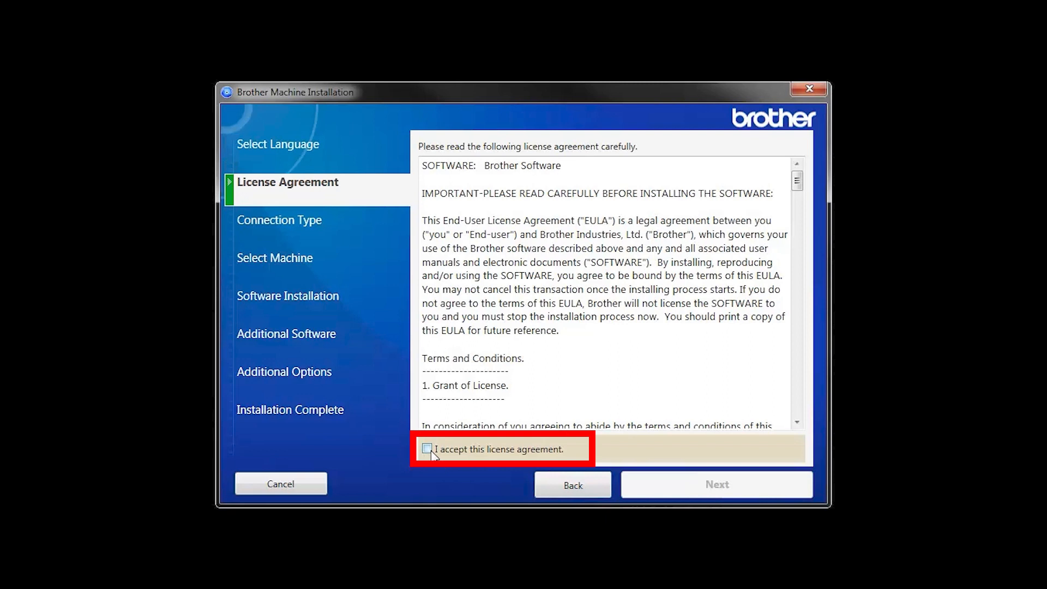
{"action": "left_click", "coordinate": [427, 448]}
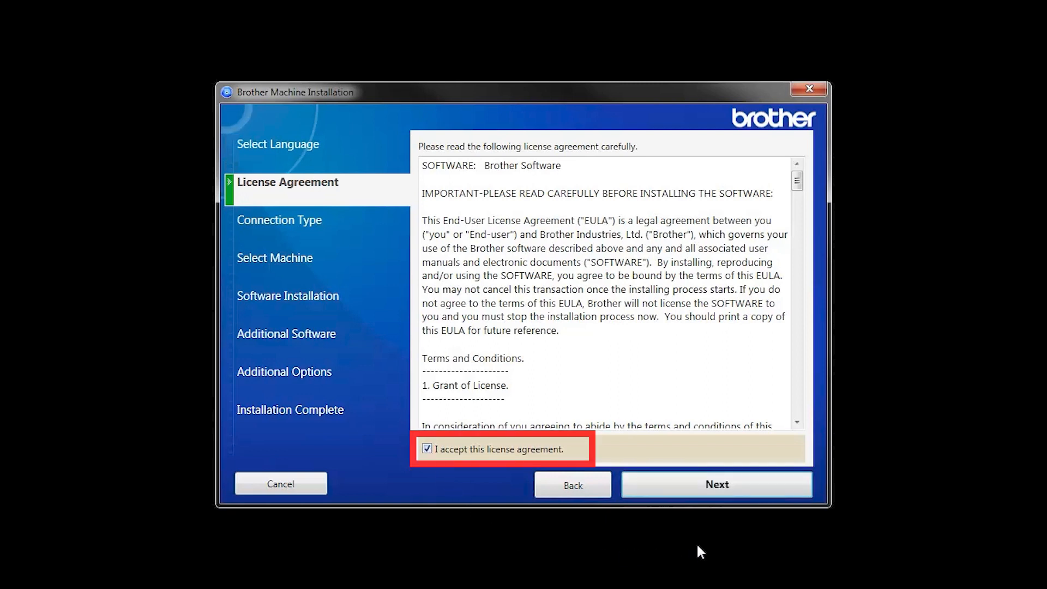
{"action": "left_click", "coordinate": [715, 484]}
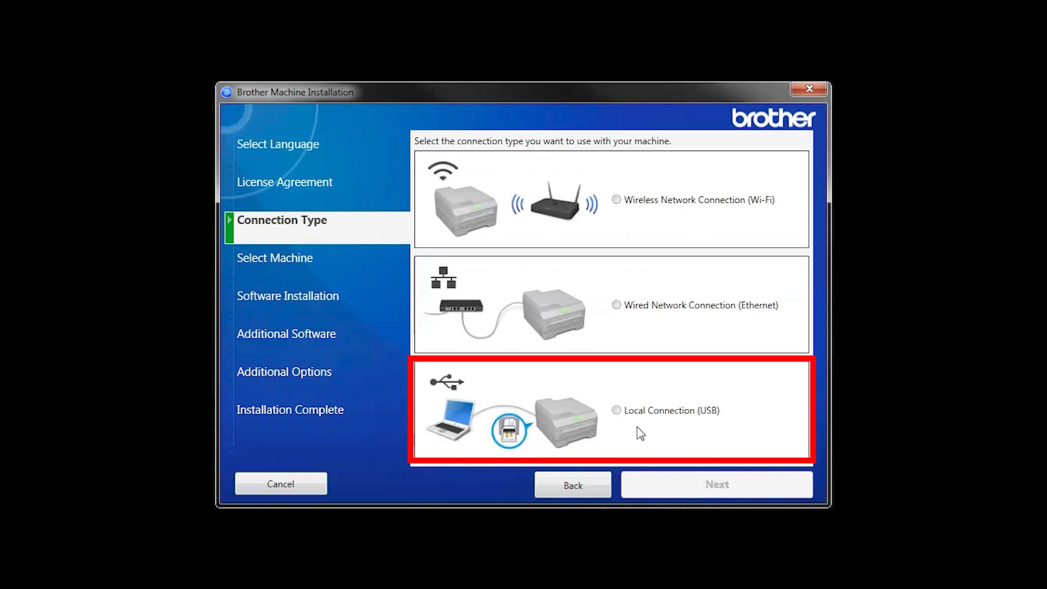
{"action": "left_click", "coordinate": [616, 409]}
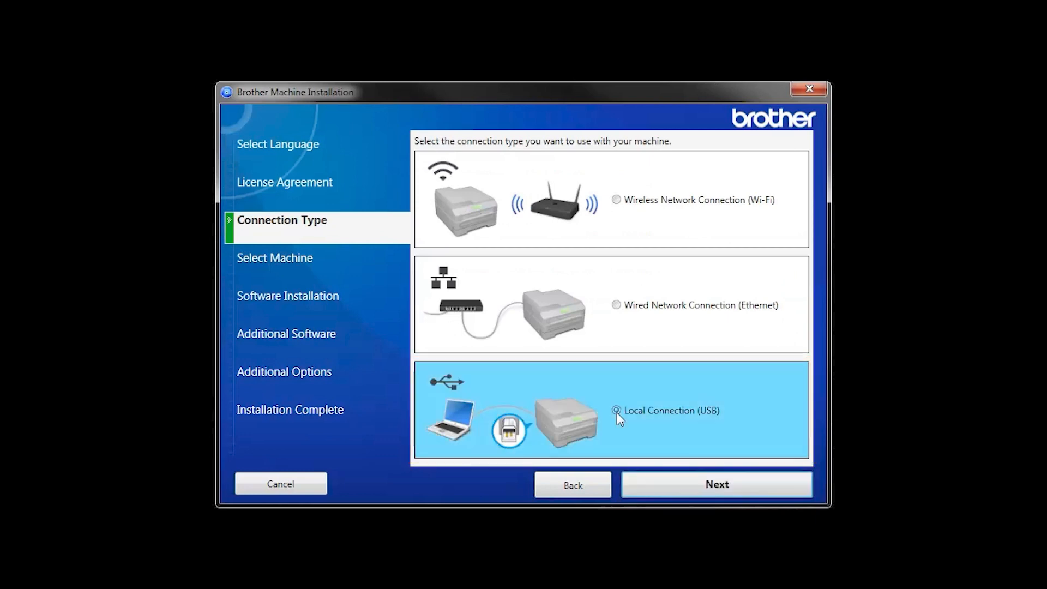
{"action": "left_click", "coordinate": [717, 484]}
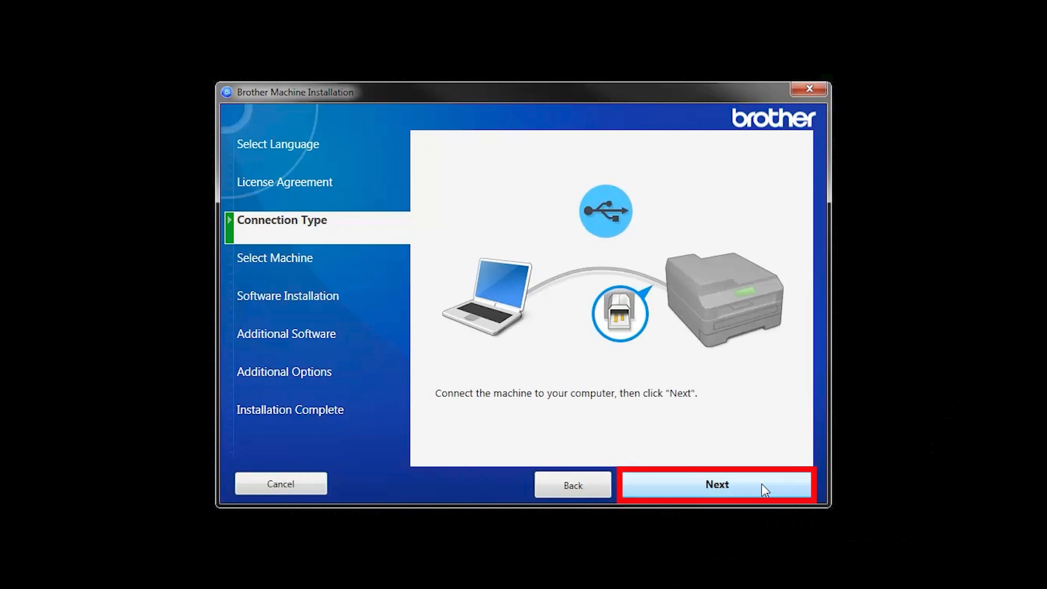
- Continue past the connection screen once the printer's USB cable is plugged in
{"action": "left_click", "coordinate": [715, 484]}
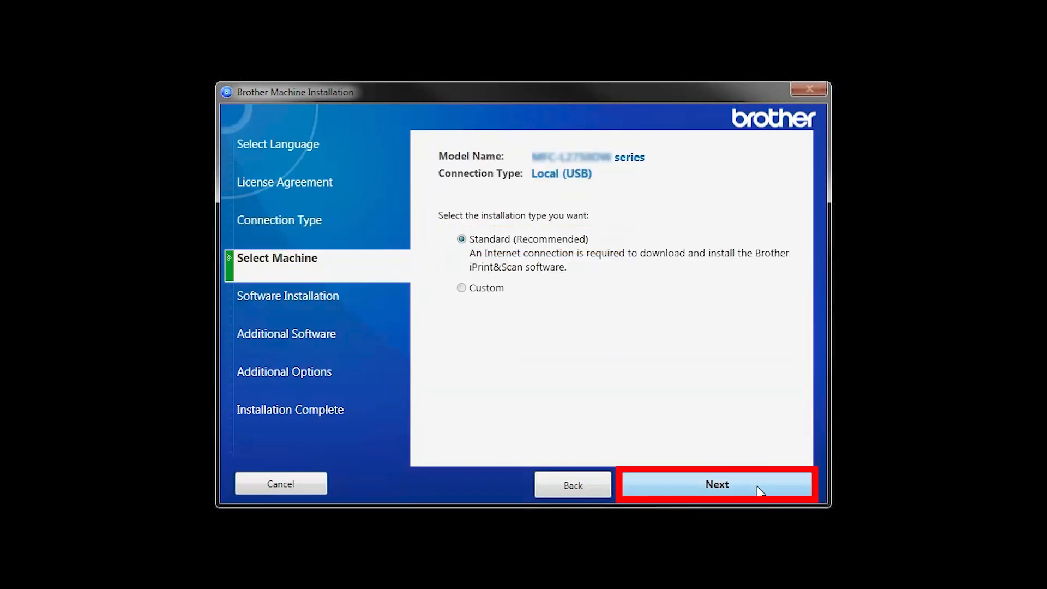
- Run the Standard (Recommended) installation and continue past Additional Options
{"action": "left_click", "coordinate": [717, 484]}
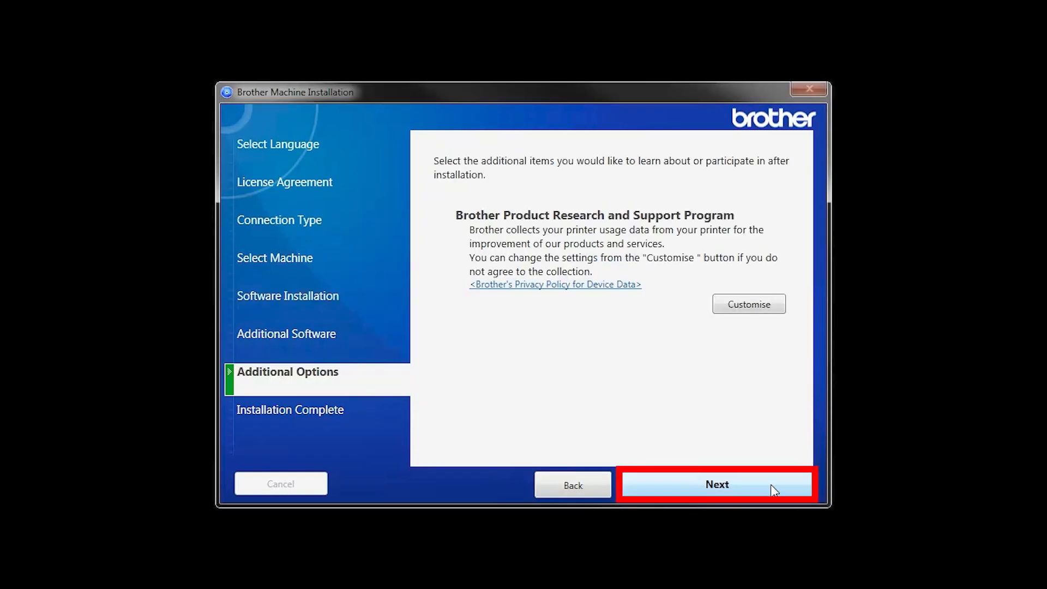
{"action": "left_click", "coordinate": [716, 484]}
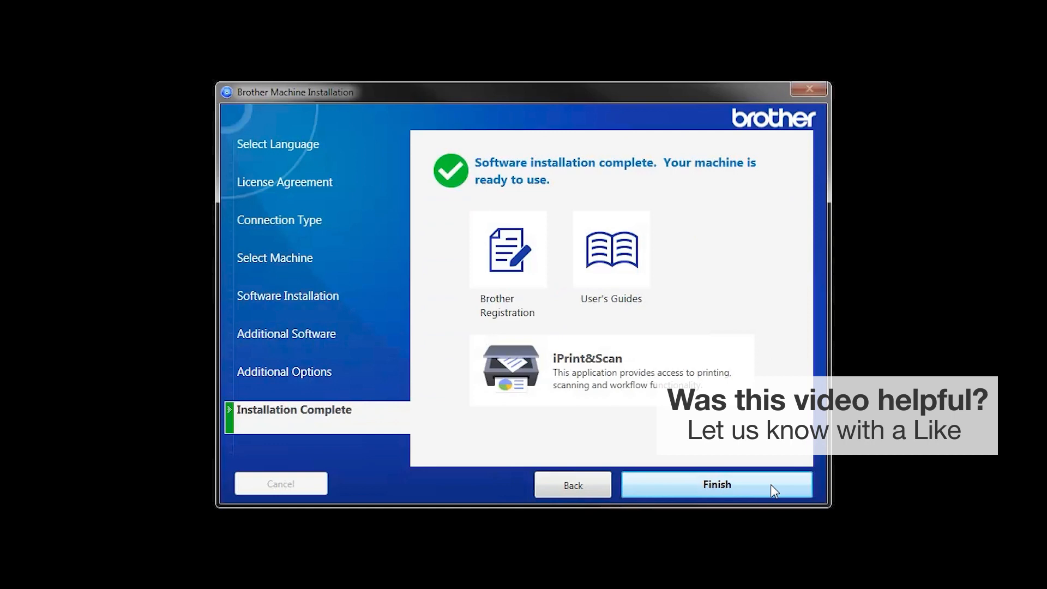
- Close the wizard with Finish on the Installation Complete screen
{"action": "left_click", "coordinate": [610, 261]}
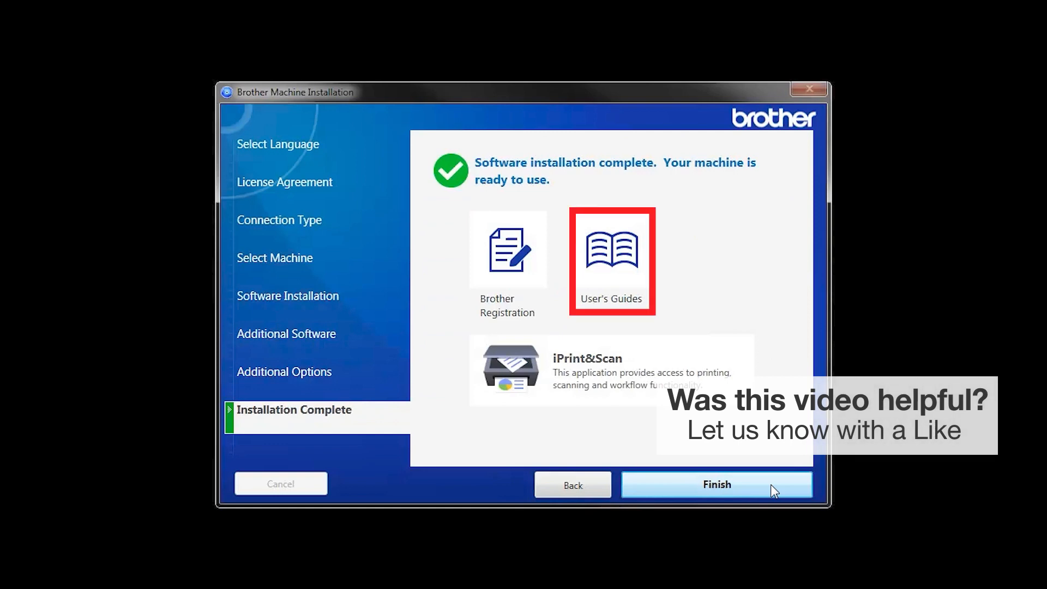